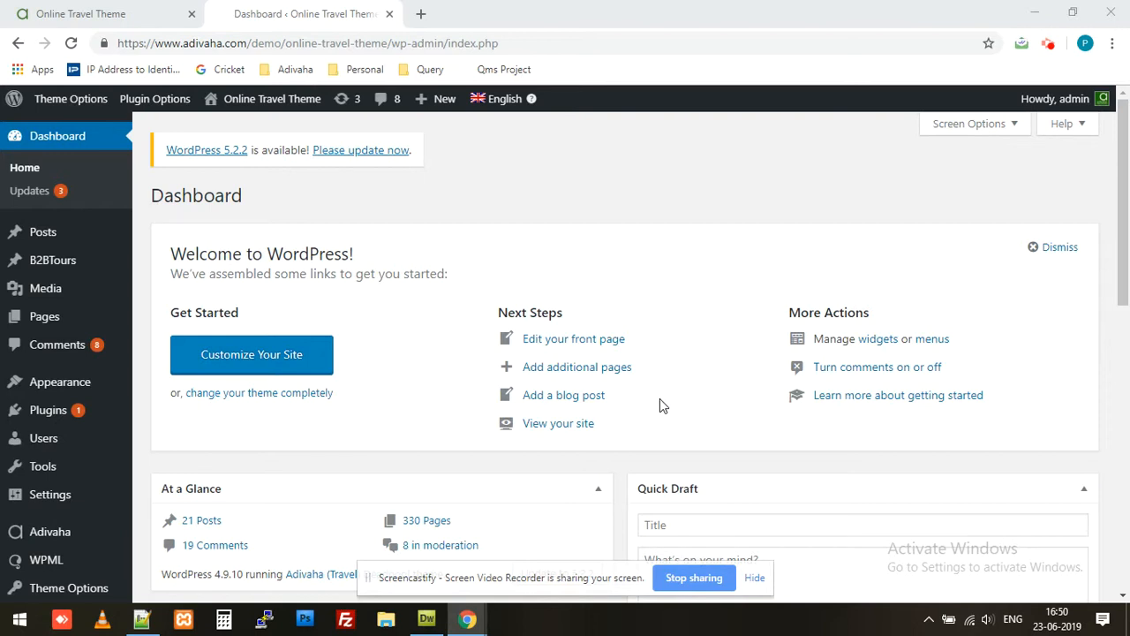
{"action": "mouse_move", "coordinate": [597, 385]}
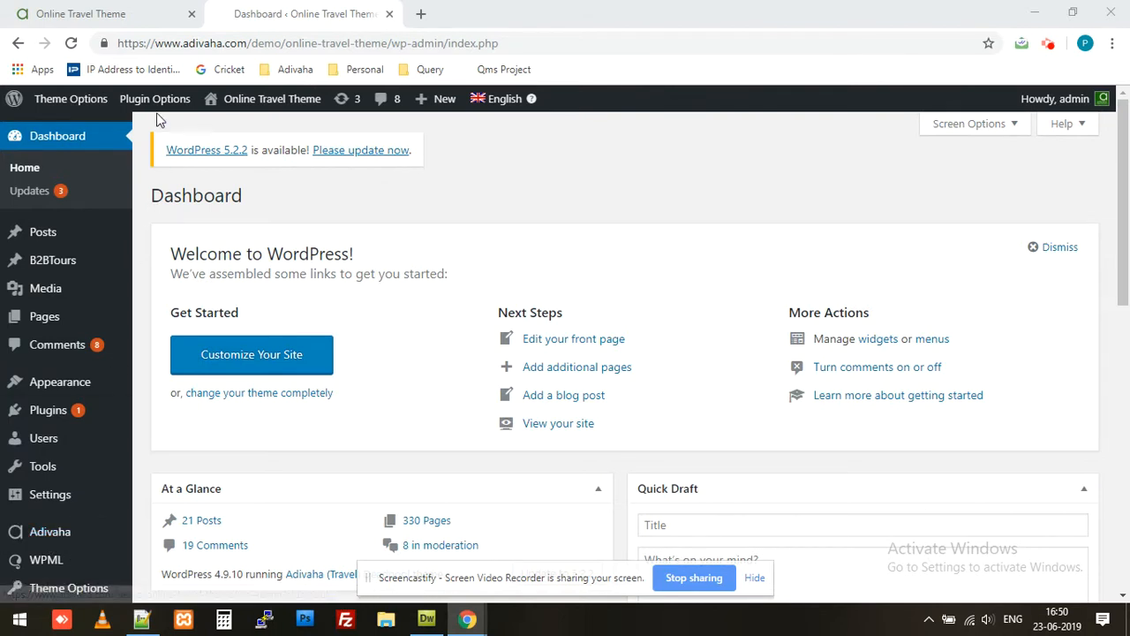
Go to the Amadeus Flight Booking Settings listing the flight shortcodes, including Flights Landing Page.
{"action": "left_click", "coordinate": [49, 530]}
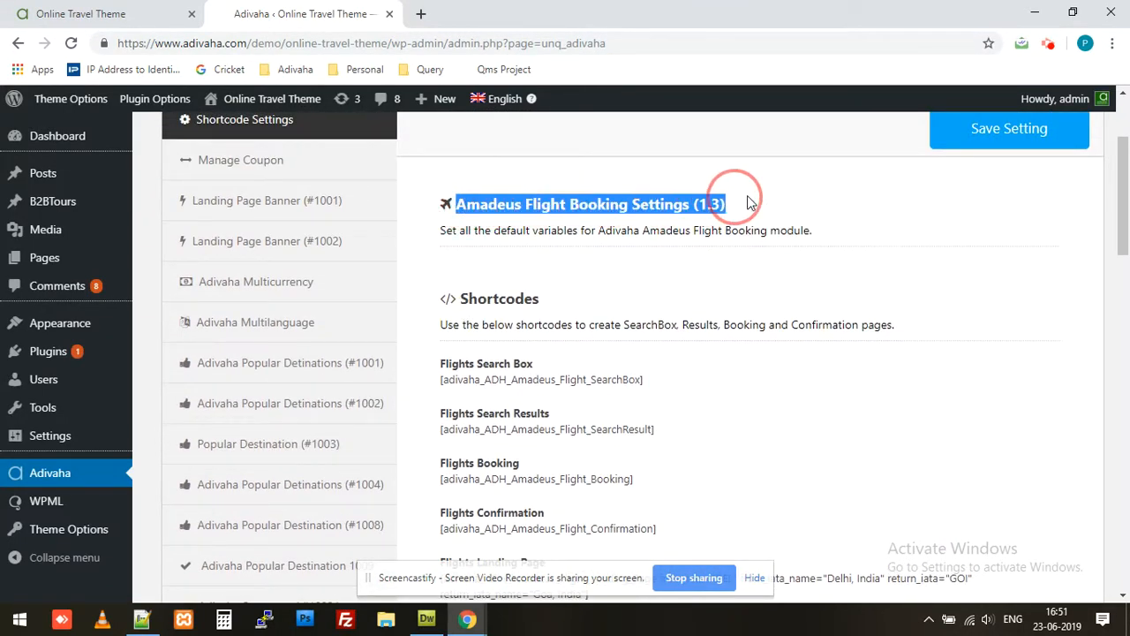
{"action": "scroll", "scroll_direction": "down", "scroll_amount": 3}
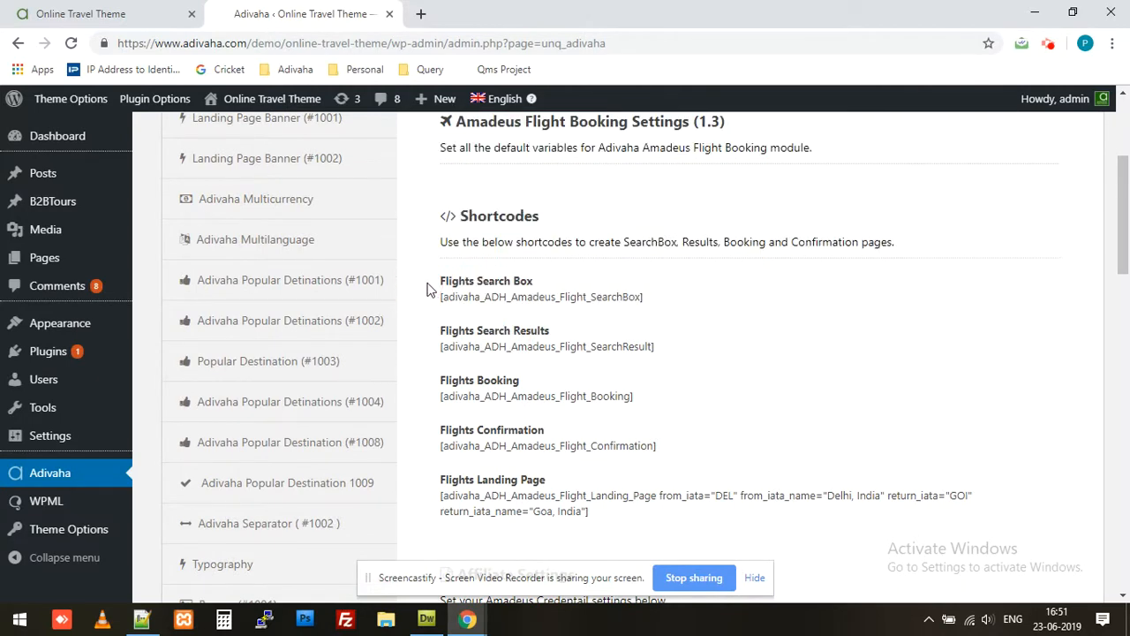
{"action": "mouse_move", "coordinate": [434, 286]}
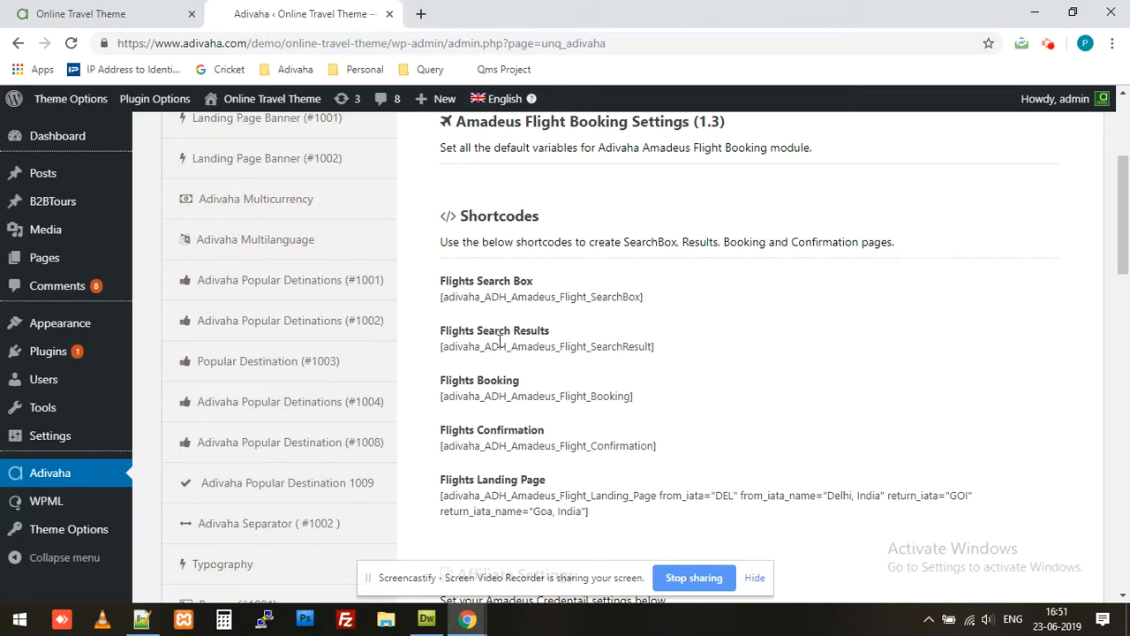
{"action": "scroll", "scroll_direction": "down", "scroll_amount": 3}
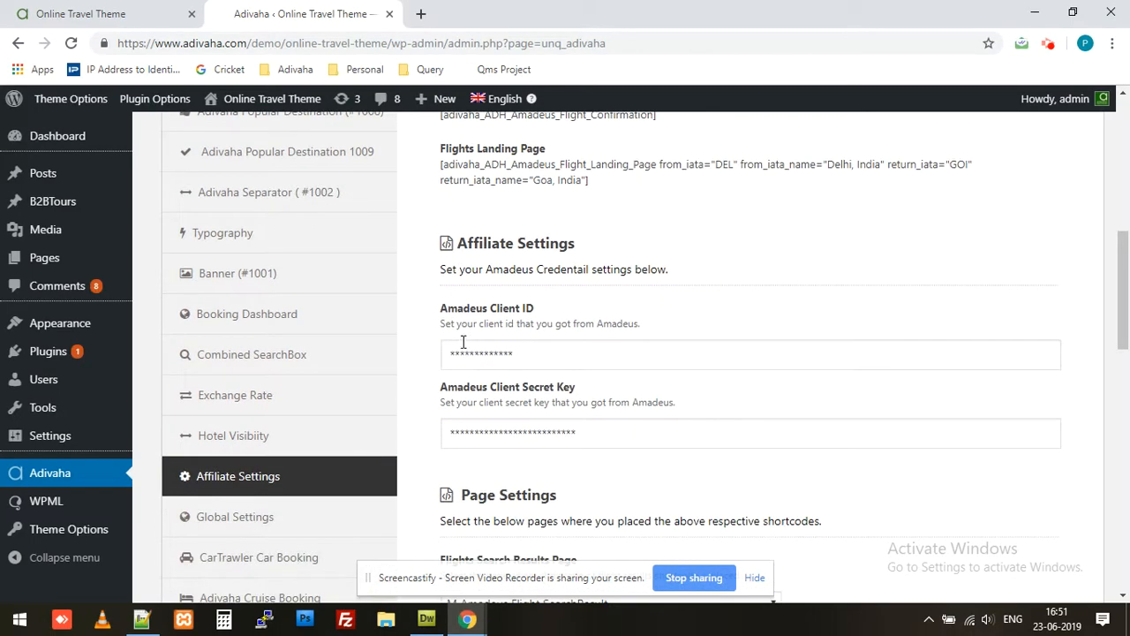
{"action": "left_click", "coordinate": [527, 353]}
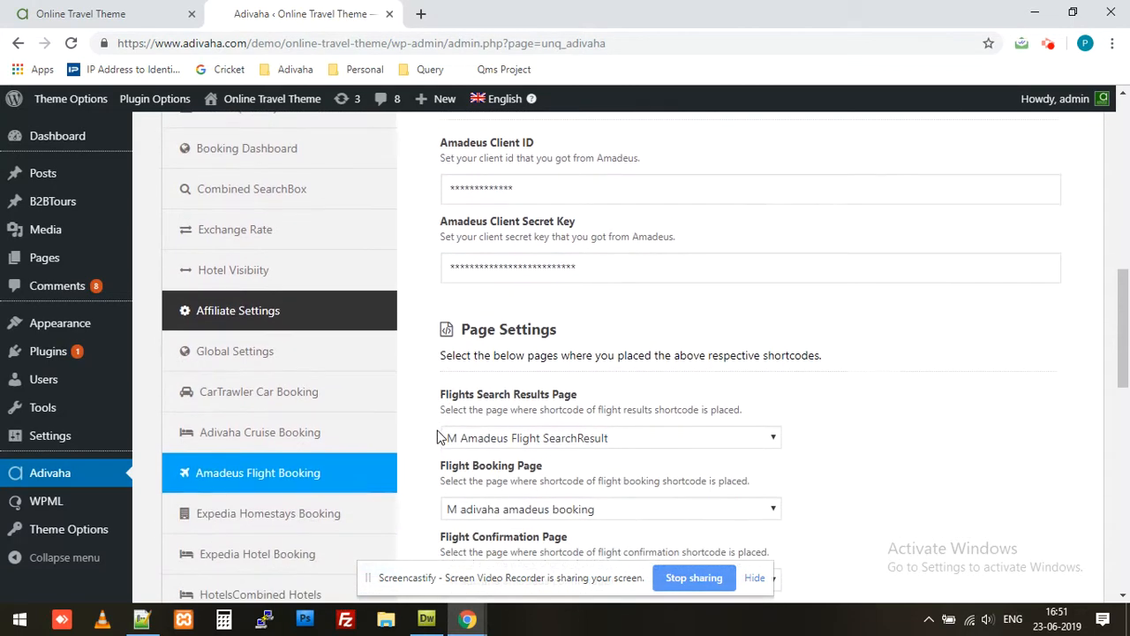
{"action": "scroll", "scroll_direction": "down", "scroll_amount": 3}
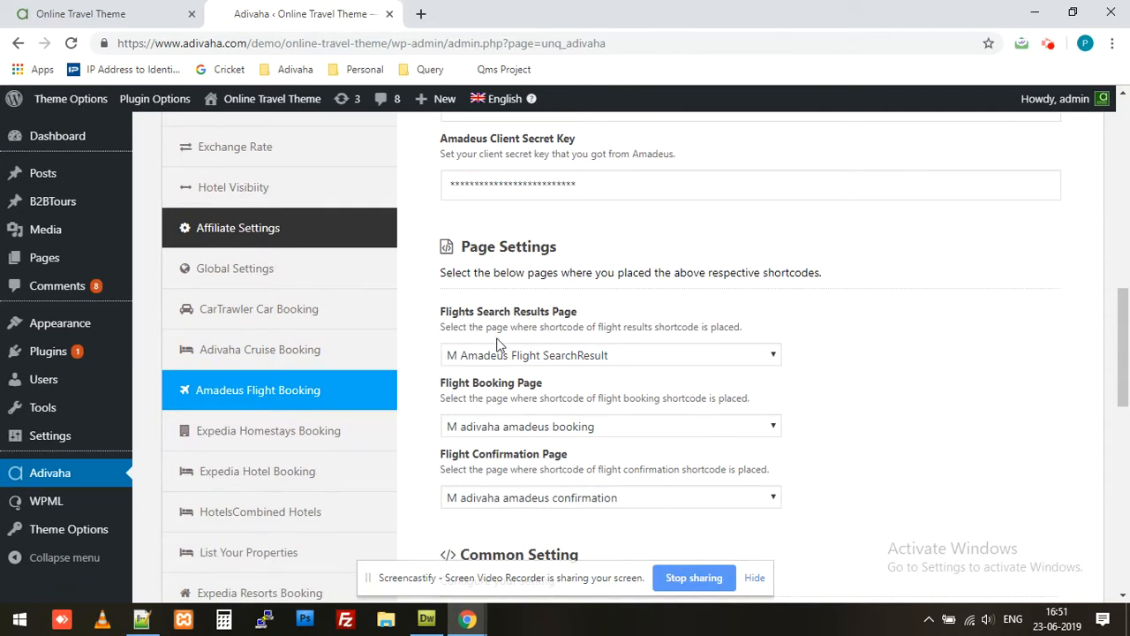
{"action": "mouse_move", "coordinate": [526, 395]}
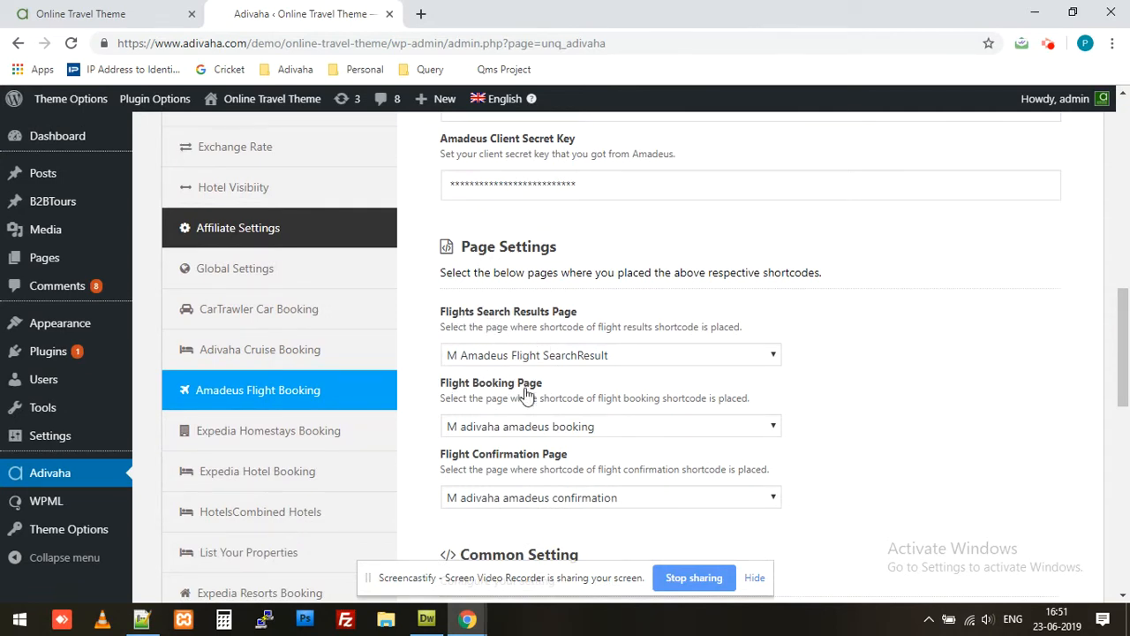
{"action": "mouse_move", "coordinate": [526, 360]}
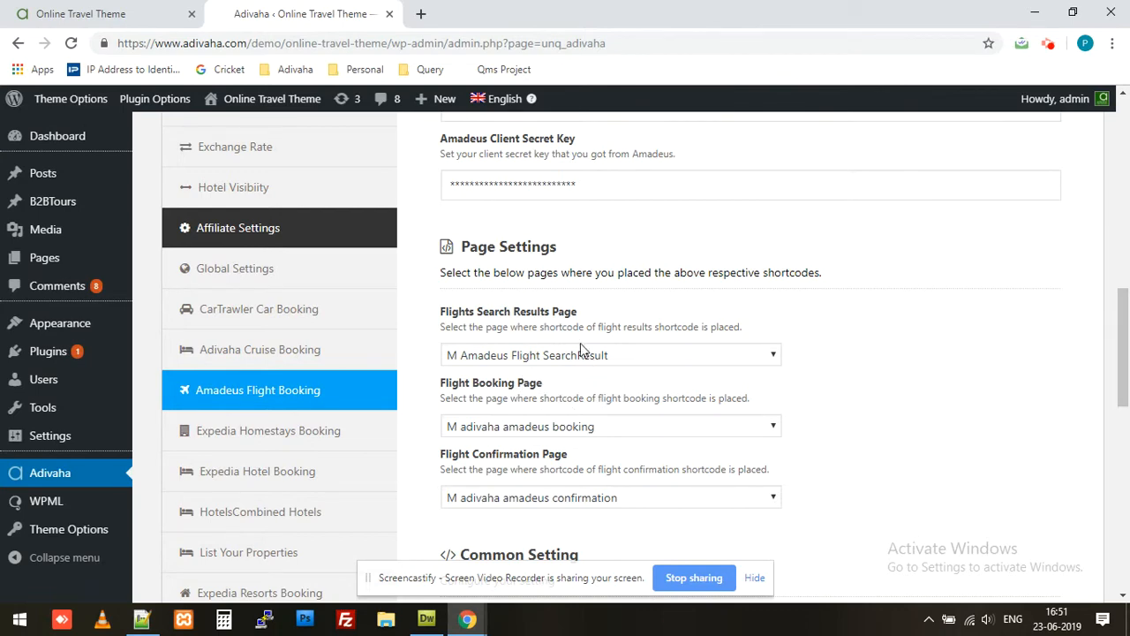
{"action": "scroll", "scroll_direction": "down", "scroll_amount": 3}
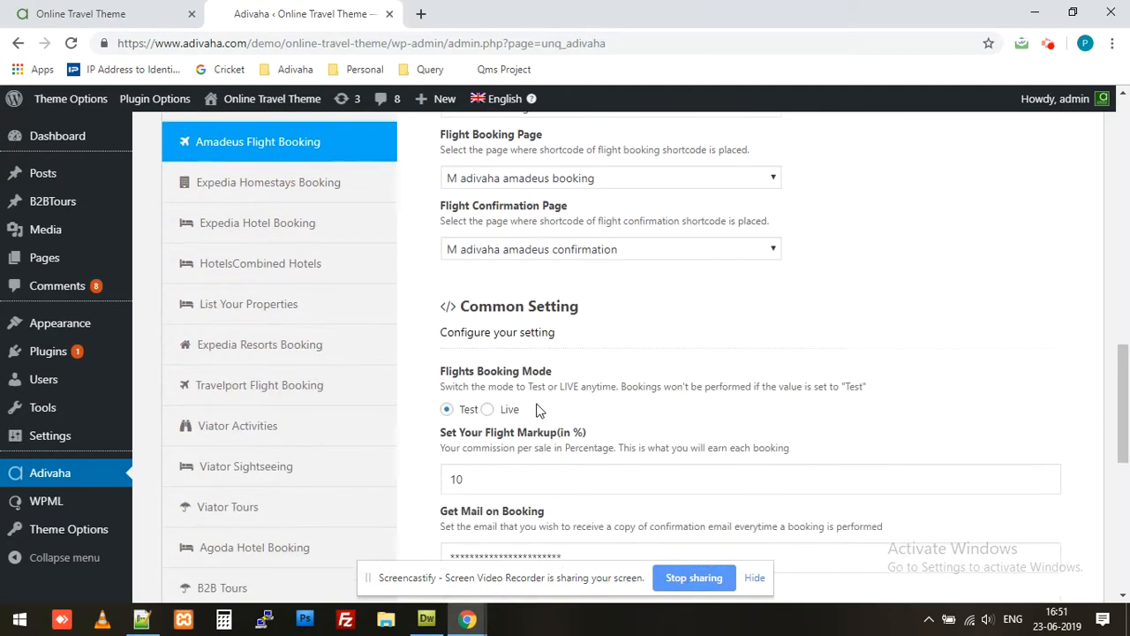
{"action": "scroll", "scroll_direction": "down", "scroll_amount": 3}
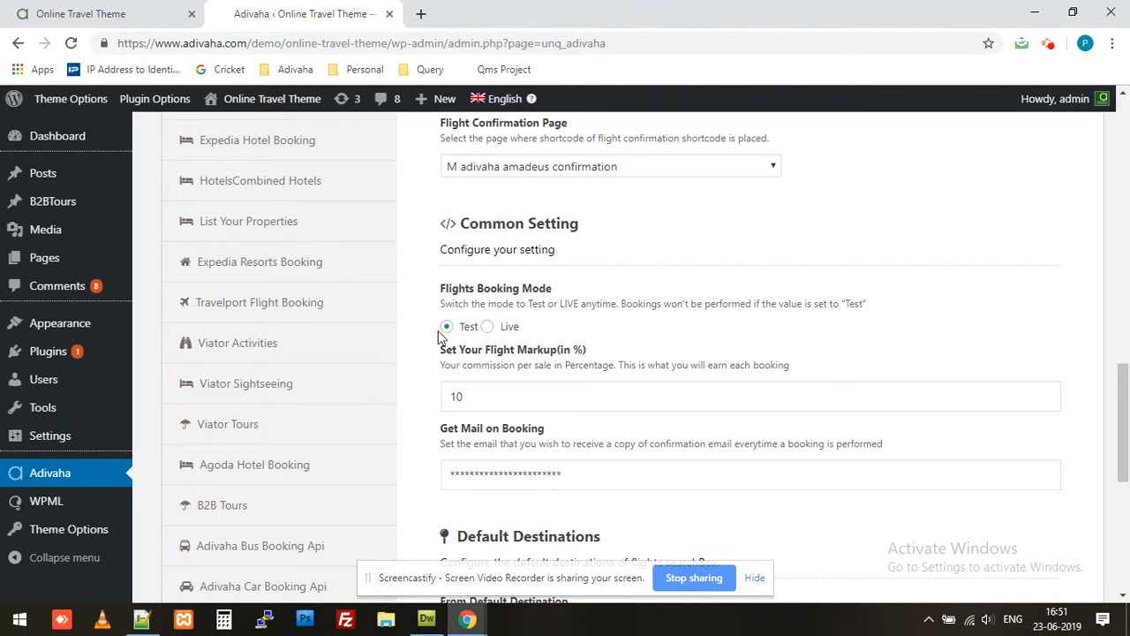
{"action": "mouse_move", "coordinate": [445, 360]}
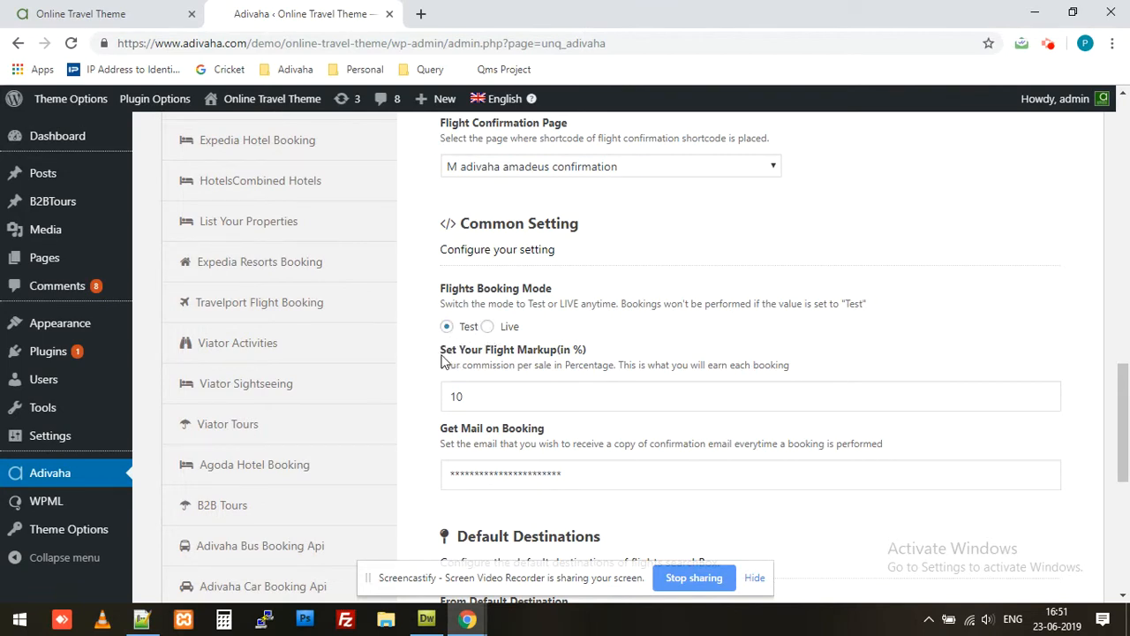
{"action": "mouse_move", "coordinate": [445, 353]}
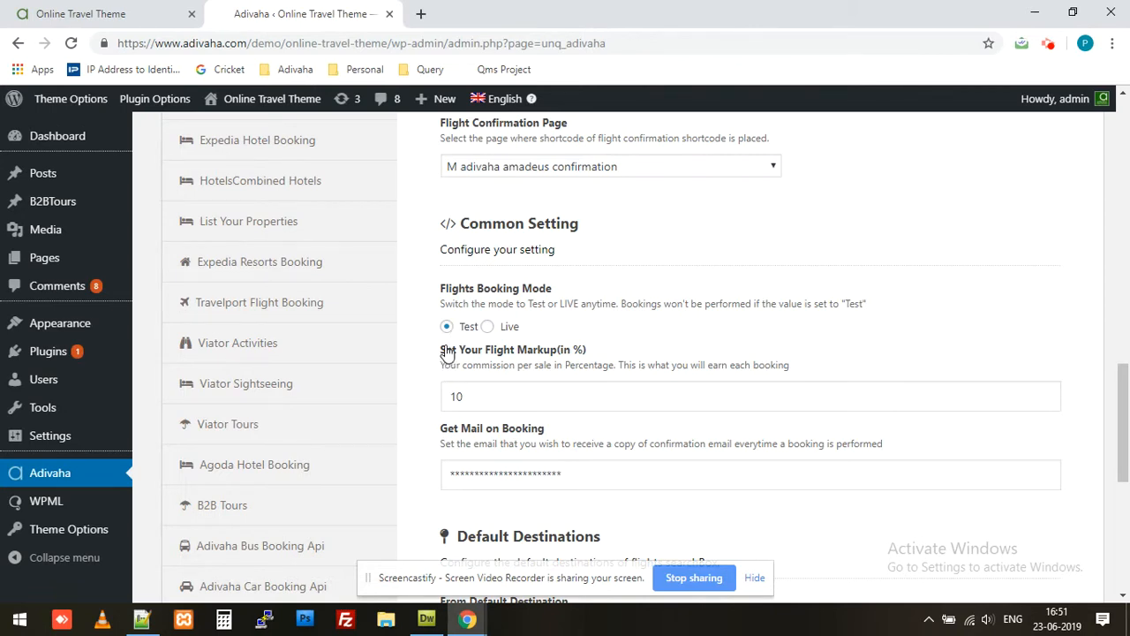
{"action": "mouse_move", "coordinate": [505, 389]}
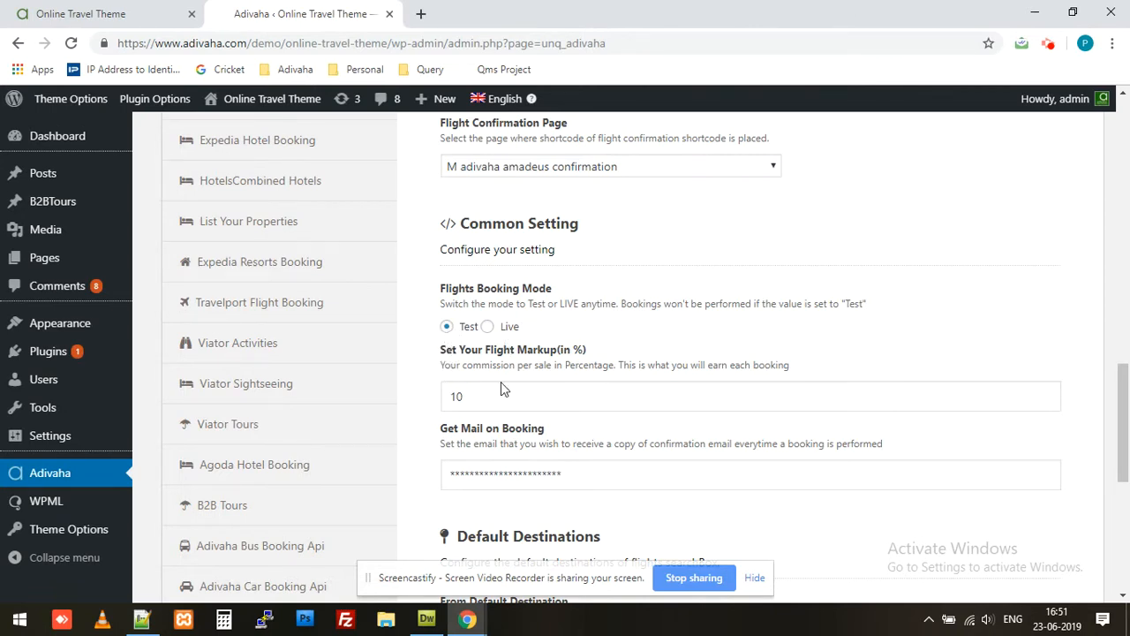
{"action": "mouse_move", "coordinate": [456, 332]}
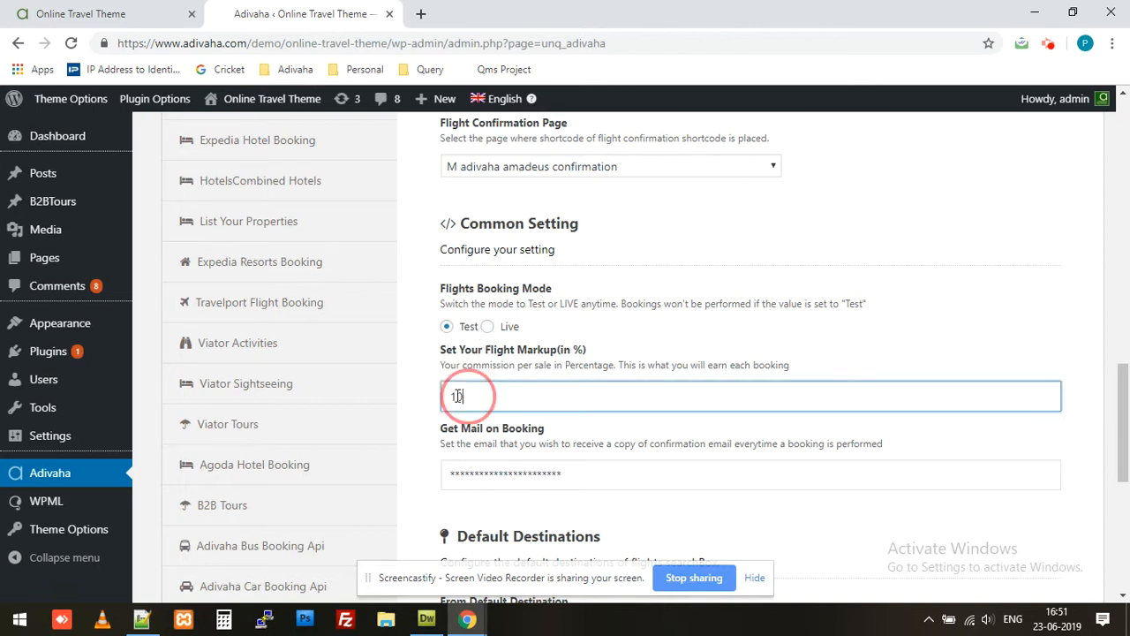
{"action": "double_click", "coordinate": [455, 395]}
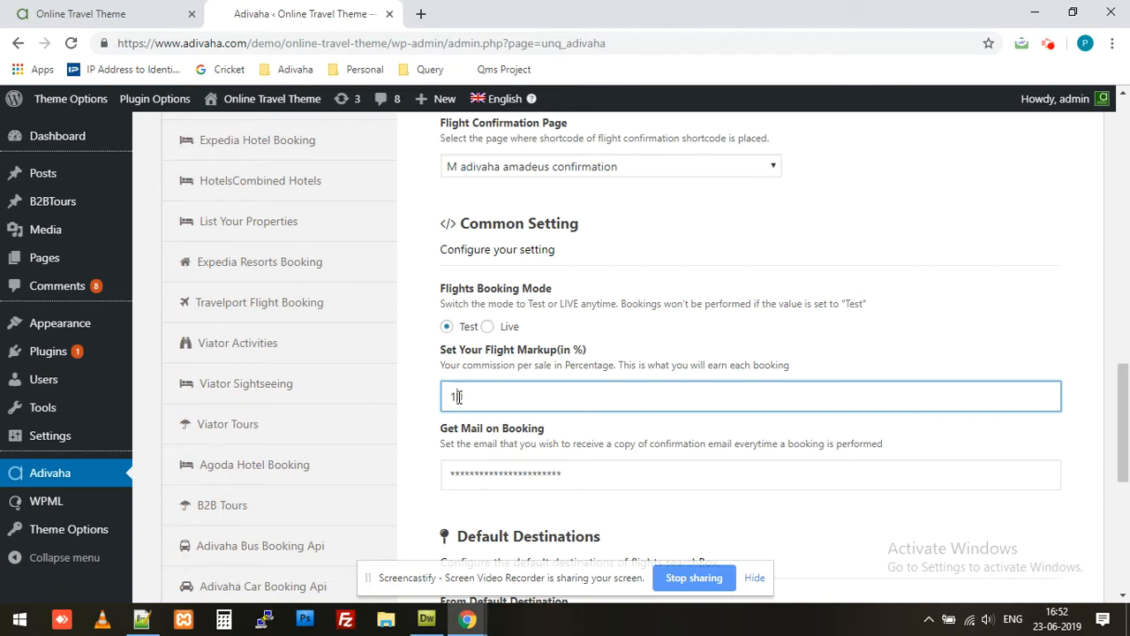
{"action": "type", "text": "0"}
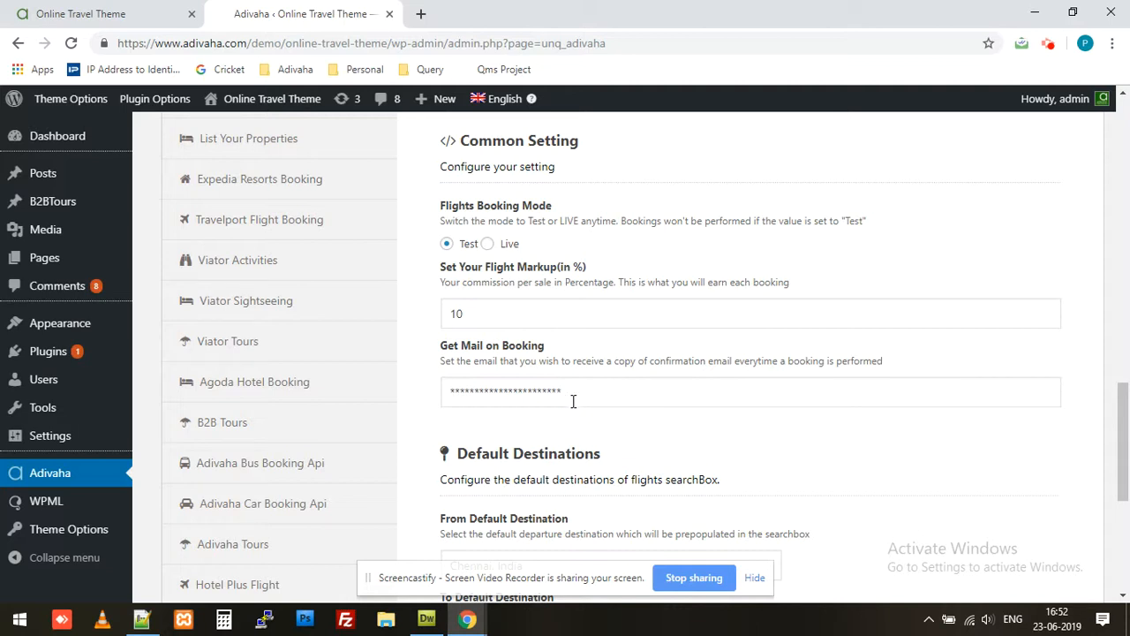
Scroll to Default Destinations showing Chennai, India departing to Mumbai, India.
{"action": "scroll", "scroll_direction": "down", "scroll_amount": 3}
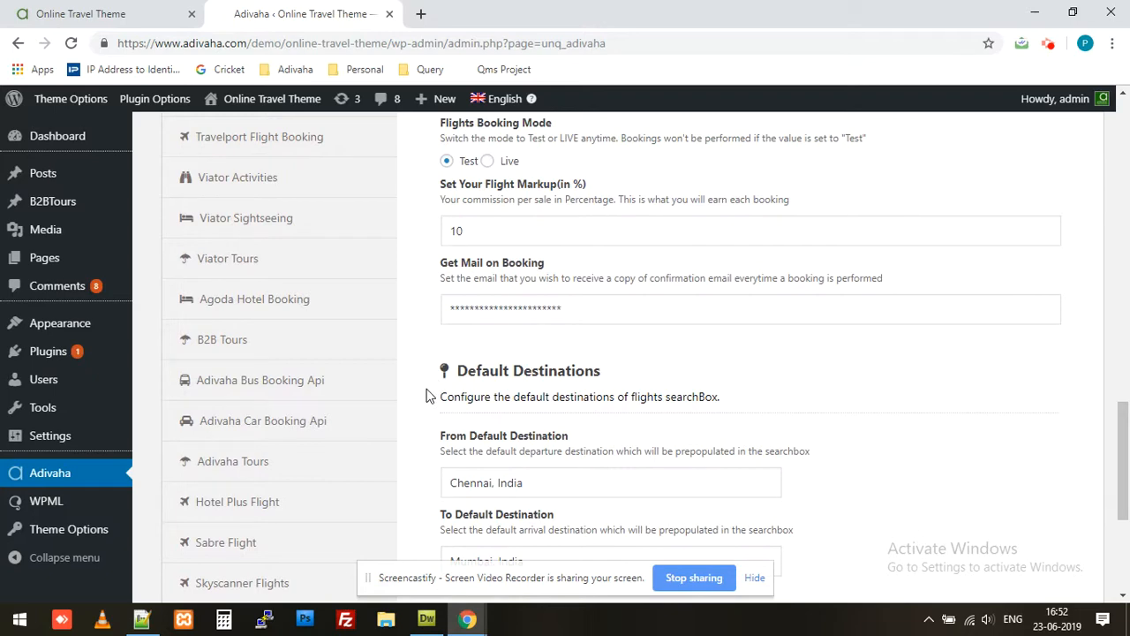
{"action": "scroll", "scroll_direction": "down", "scroll_amount": 3}
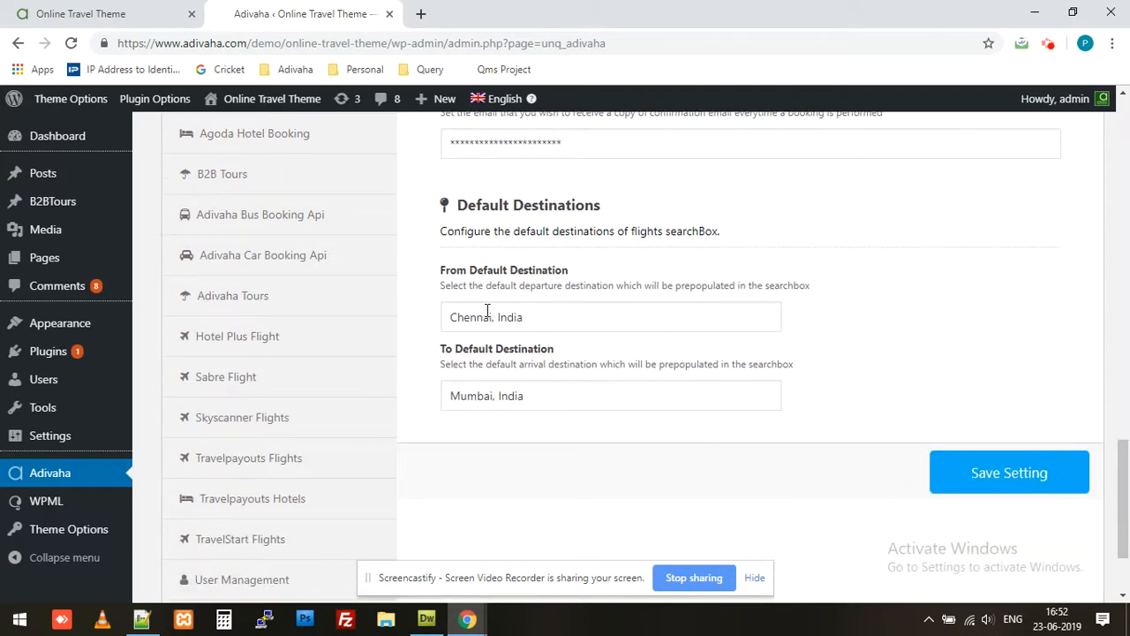
{"action": "mouse_move", "coordinate": [555, 365]}
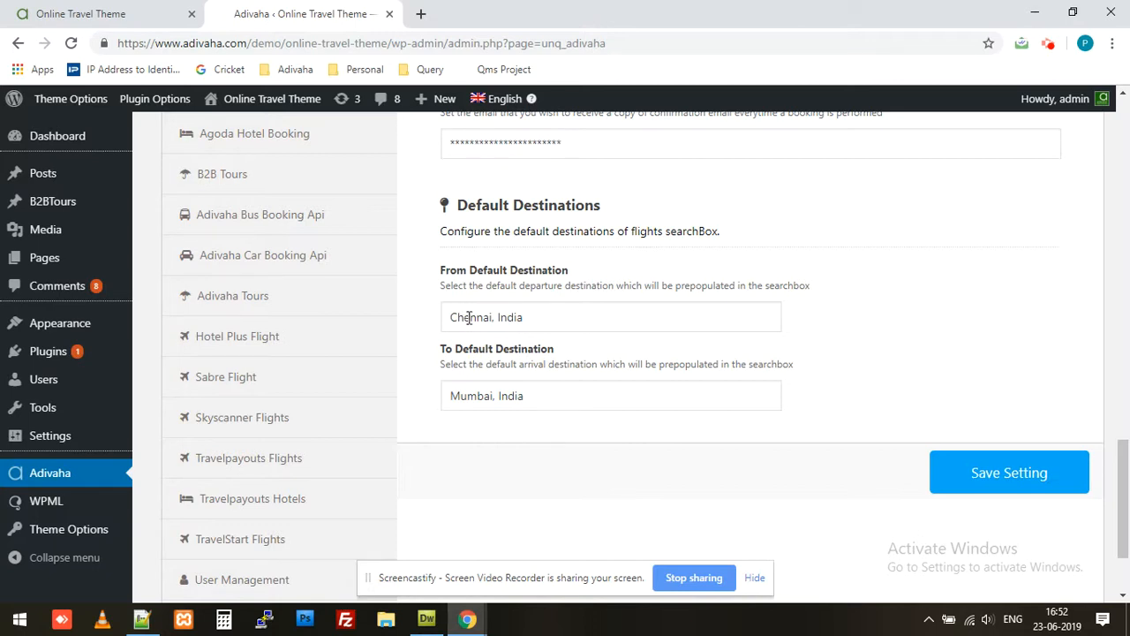
{"action": "mouse_move", "coordinate": [473, 406]}
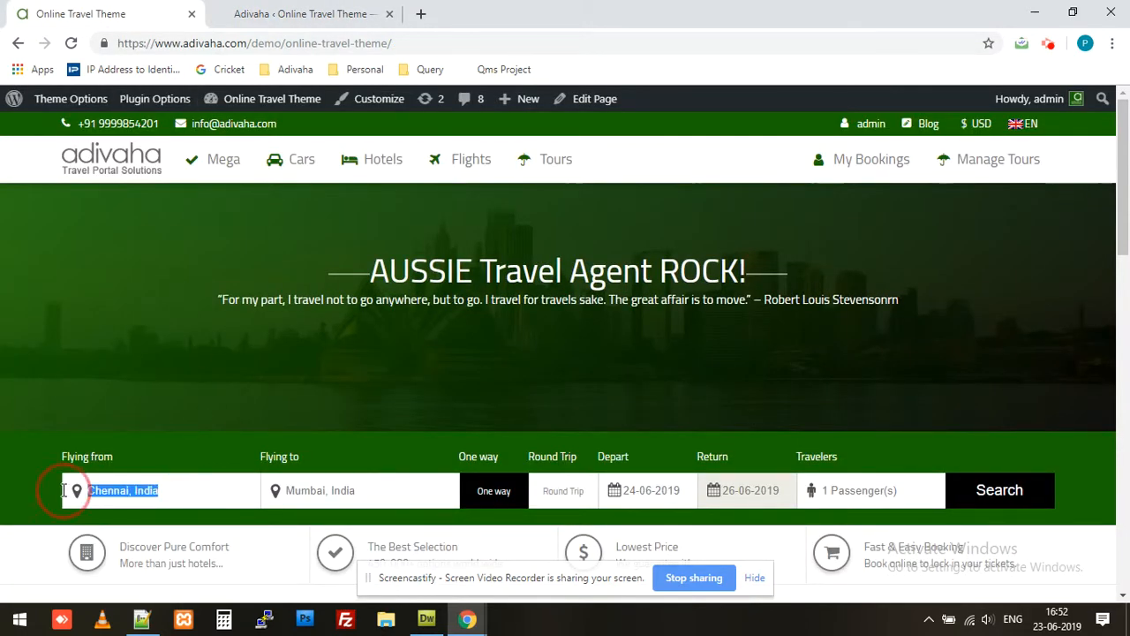
Check the homepage search box prefills Mumbai, India, then return to the admin shortcodes settings.
{"action": "left_click", "coordinate": [272, 99]}
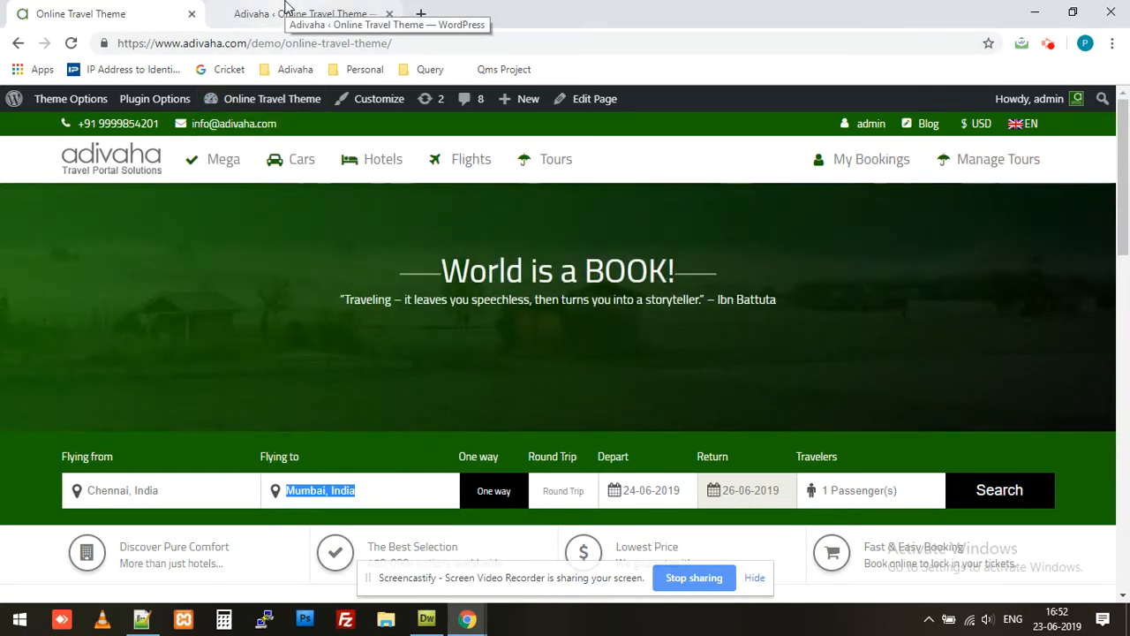
{"action": "left_click", "coordinate": [300, 14]}
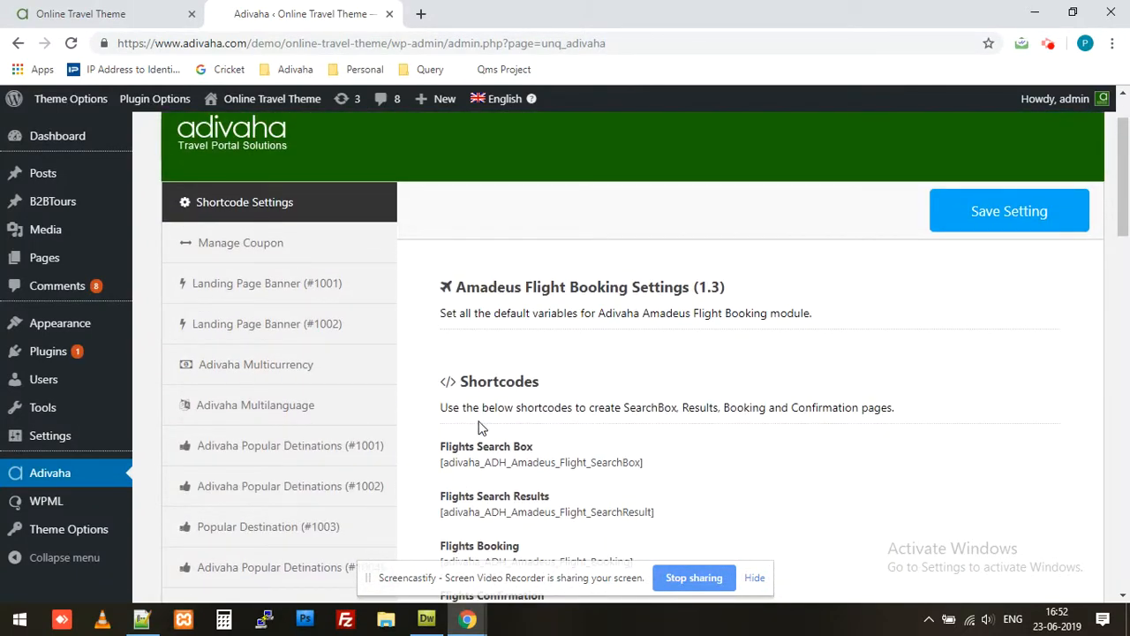
{"action": "scroll", "scroll_direction": "down", "scroll_amount": 3}
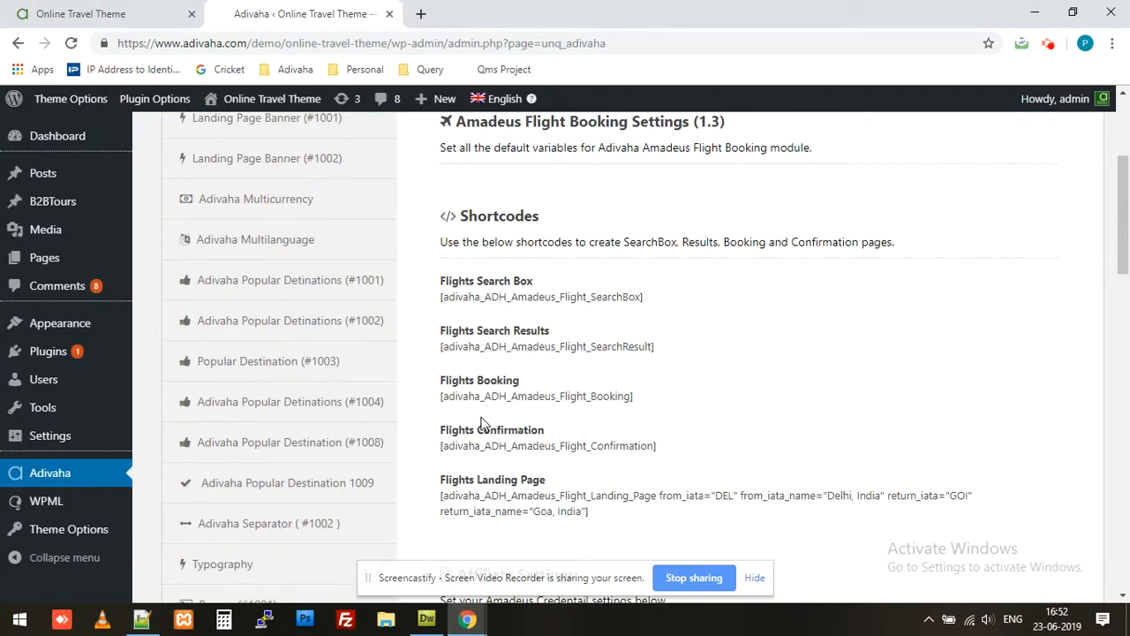